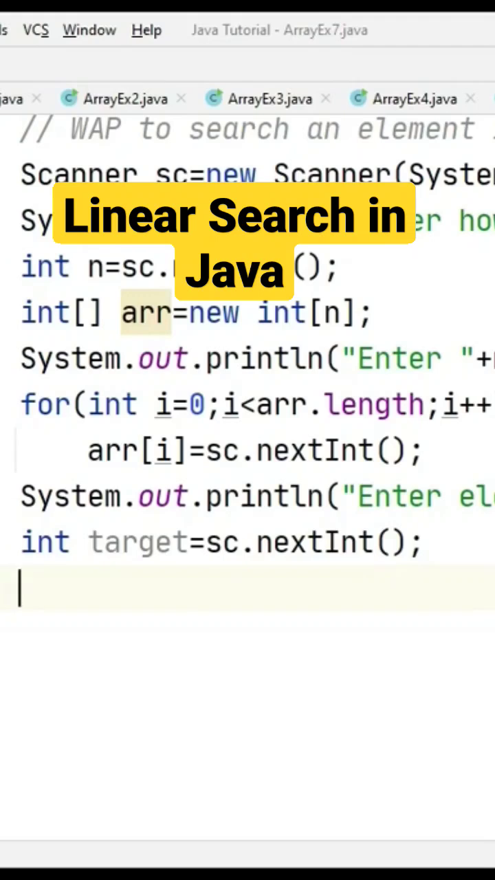
pyautogui.write('for')
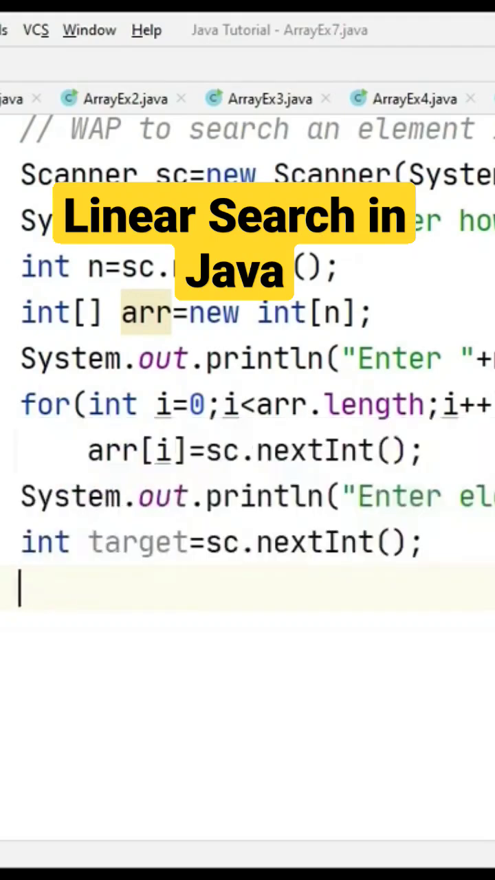
pyautogui.write('for(int i=0;i<arr.length;i++)')
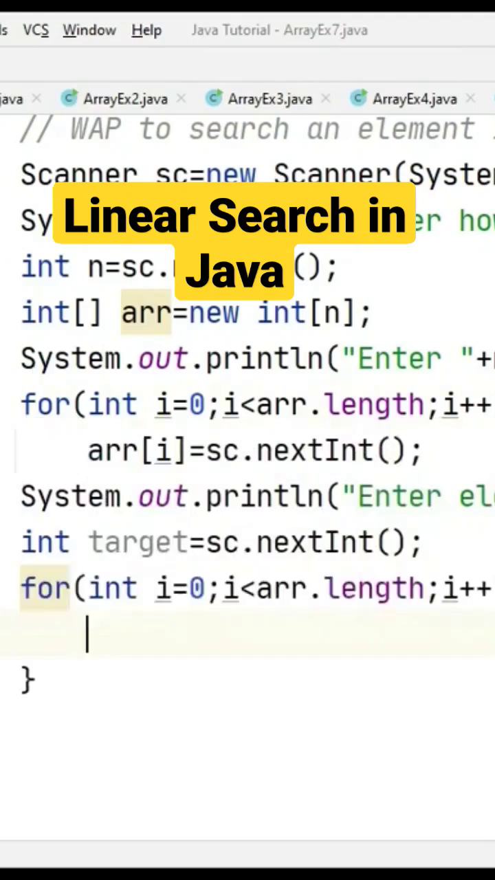
pyautogui.write('if(')
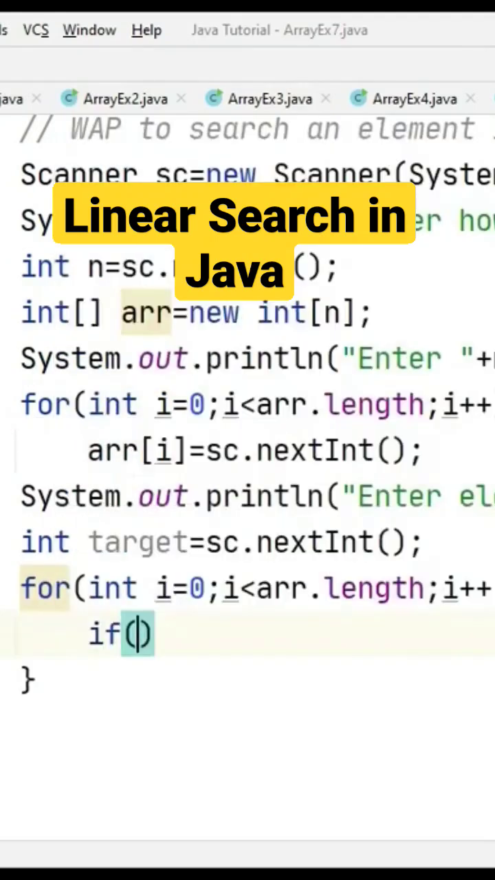
pyautogui.write('arr')
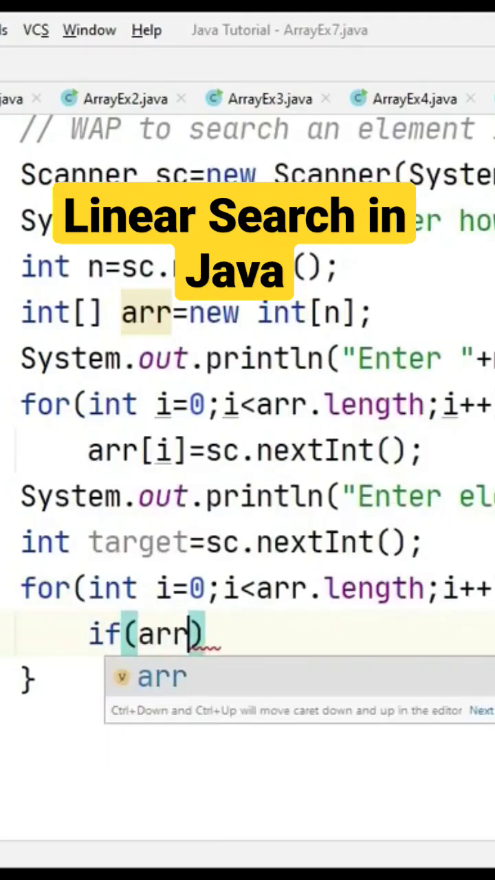
pyautogui.write('[i]')
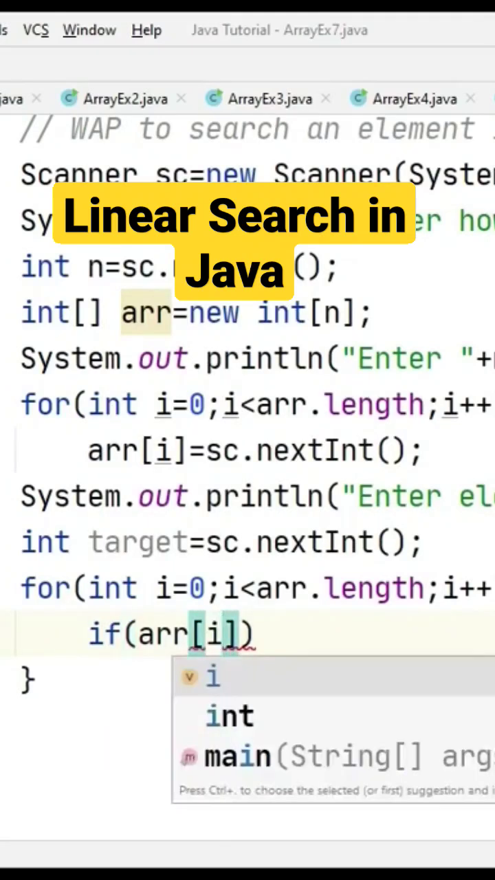
pyautogui.write('==')
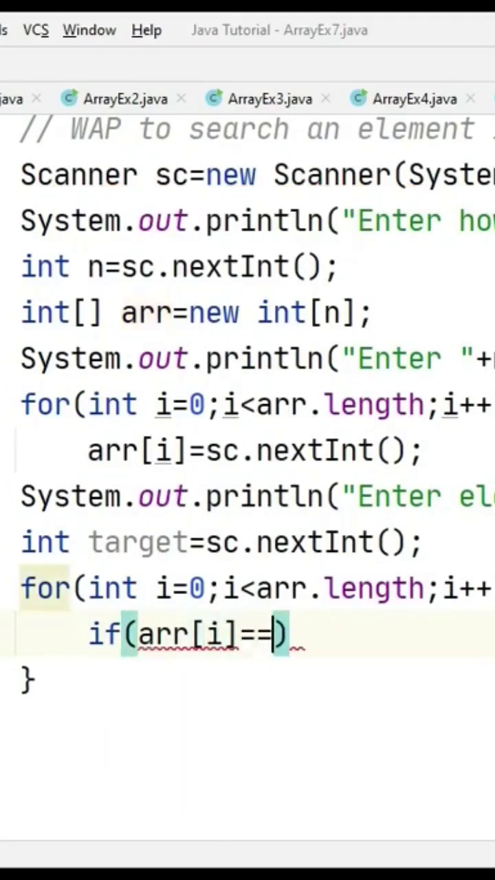
pyautogui.write('target')
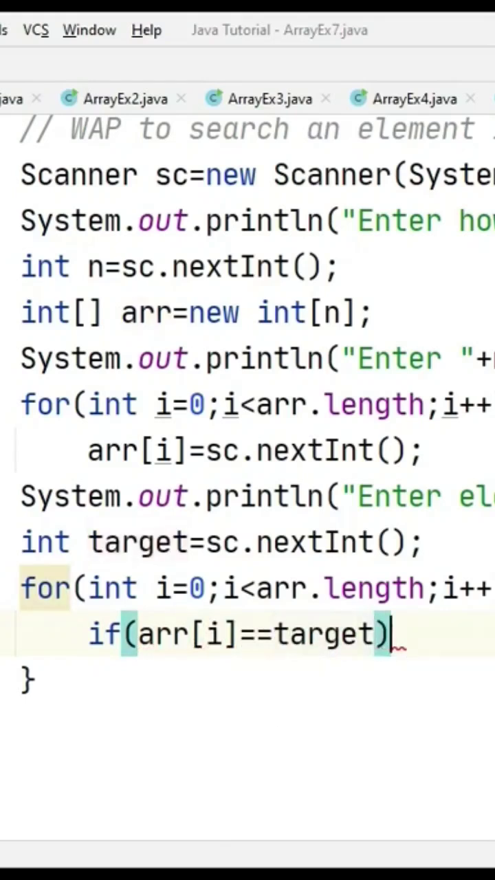
pyautogui.write('sout')
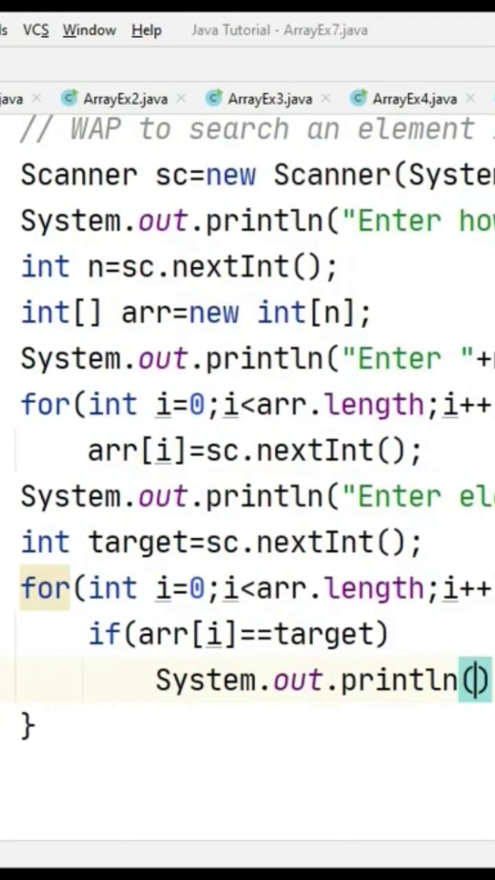
pyautogui.write('t')
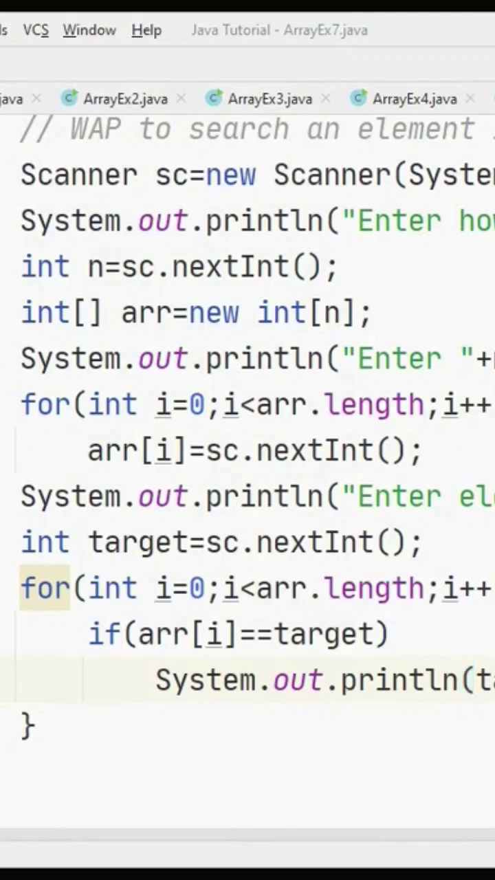
pyautogui.write('break')
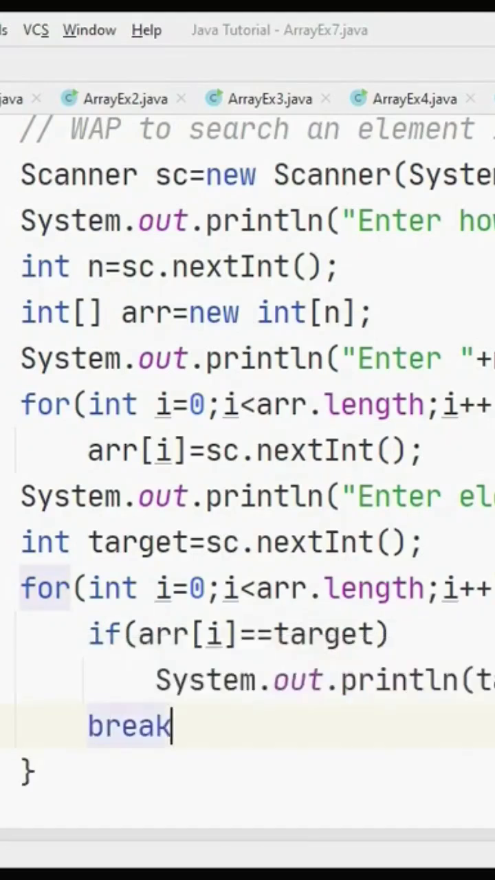
pyautogui.write(';')
pyautogui.write('}')
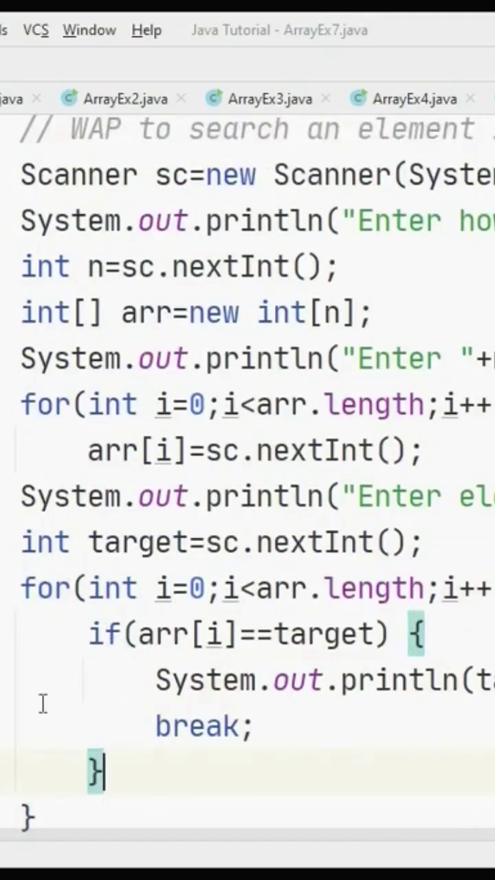
pyautogui.moveTo(206, 670)
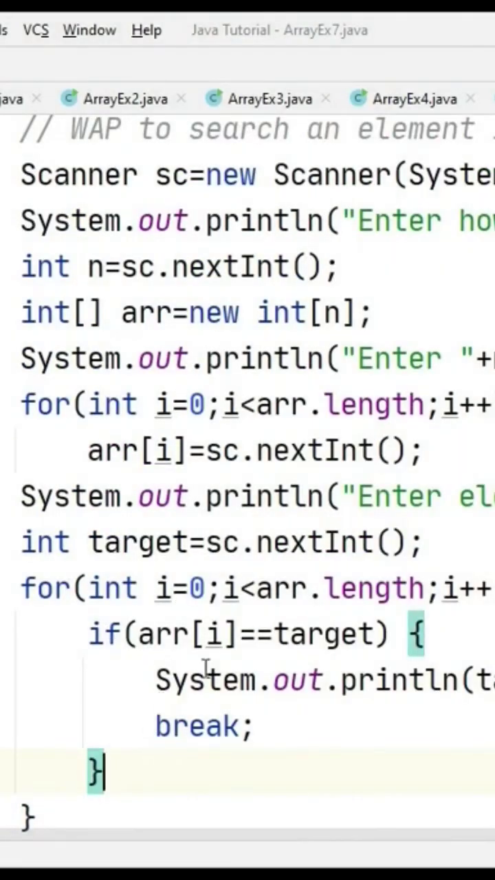